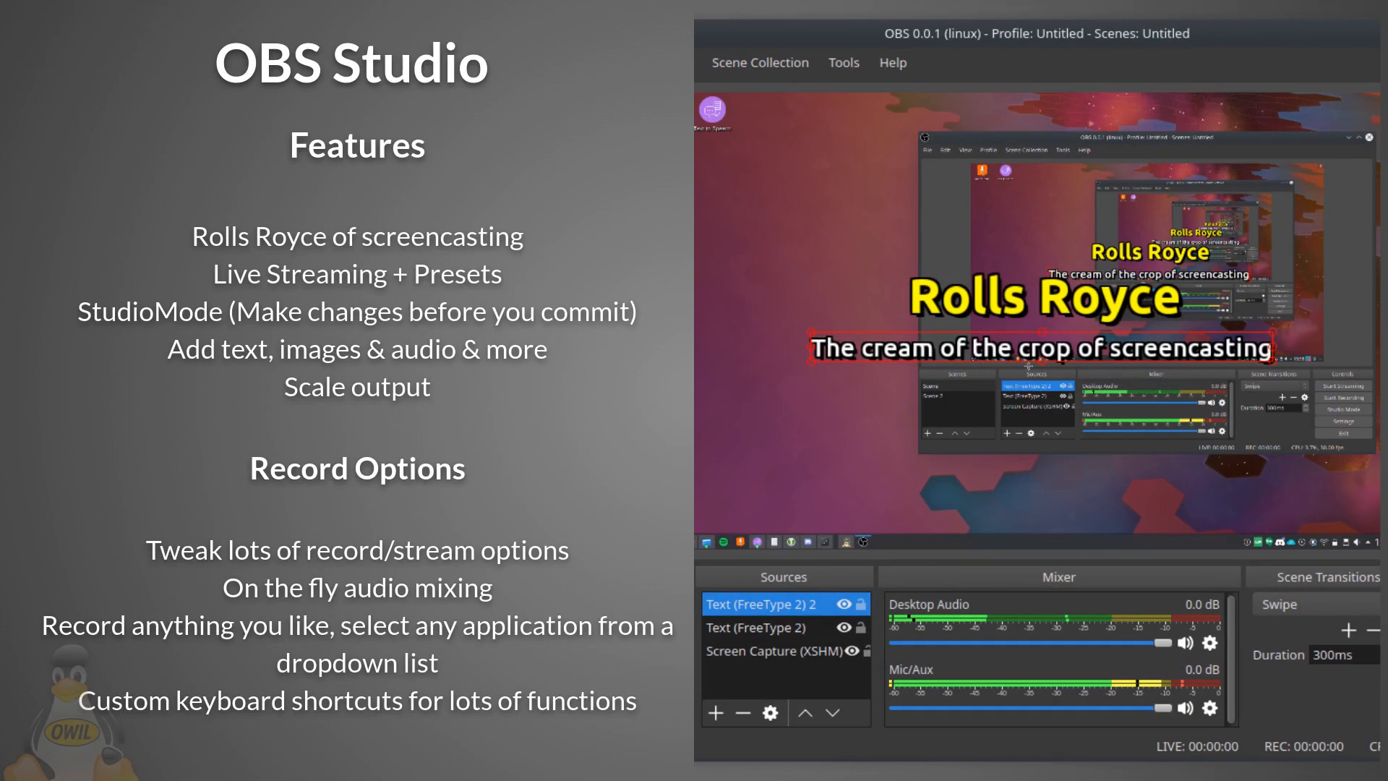
Capture a fullscreen Kazam screencast with a 5-second delay, starting the countdown.
{"action": "double_click", "coordinate": [761, 604]}
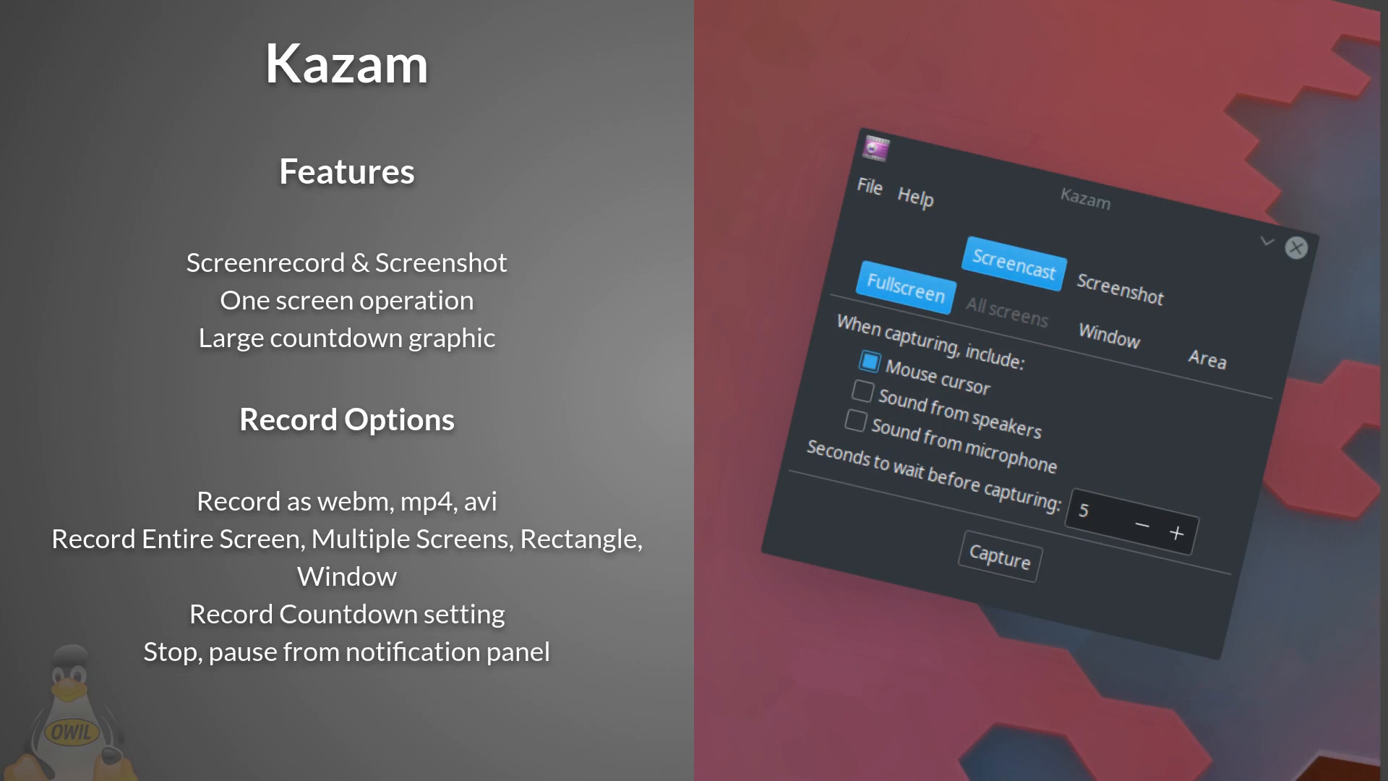
{"action": "left_click", "coordinate": [997, 562]}
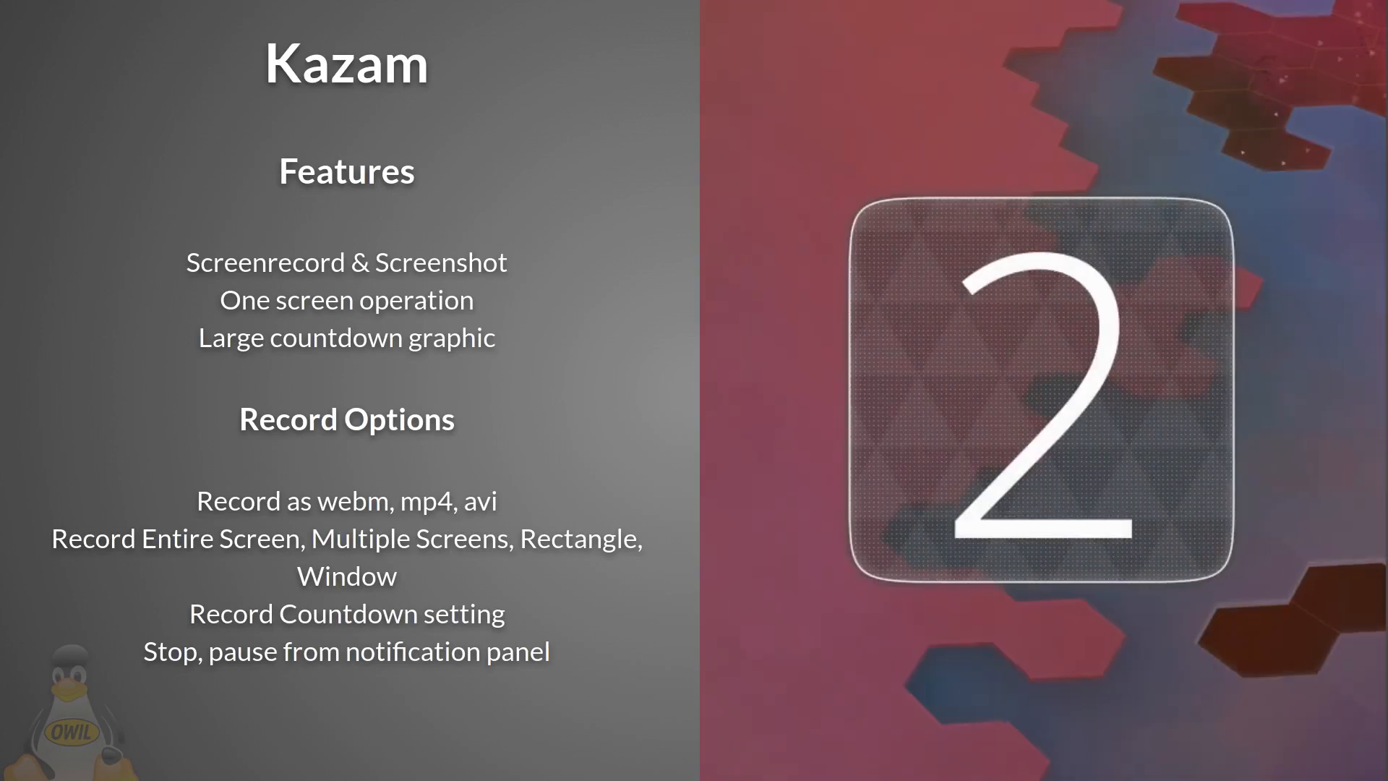